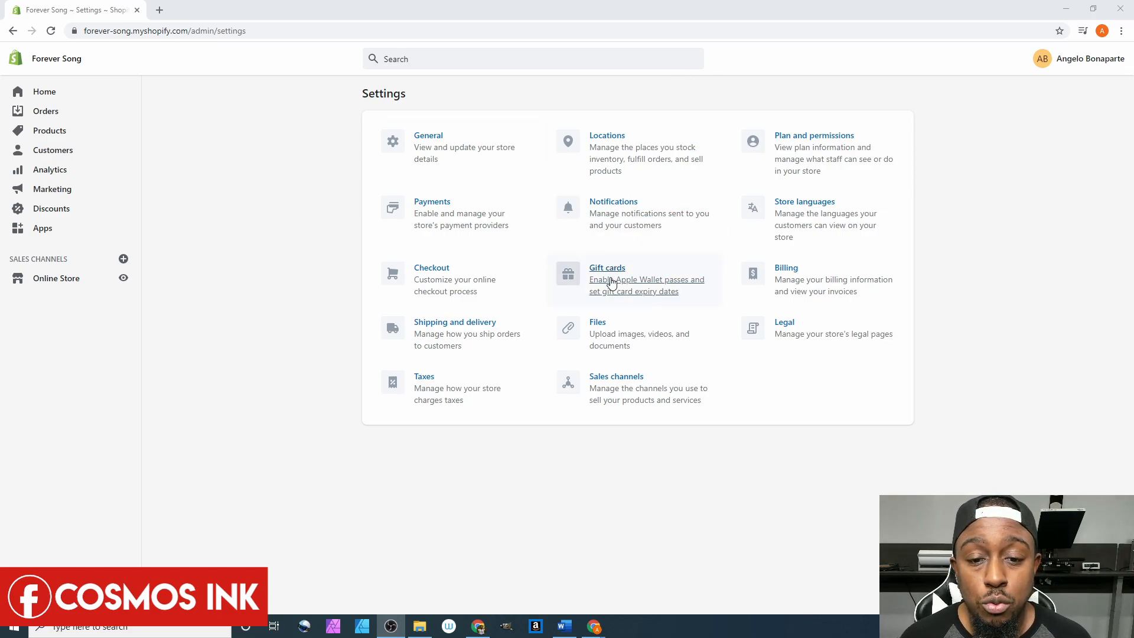
Open Gift cards from the Settings page.
{"action": "left_click", "coordinate": [606, 267]}
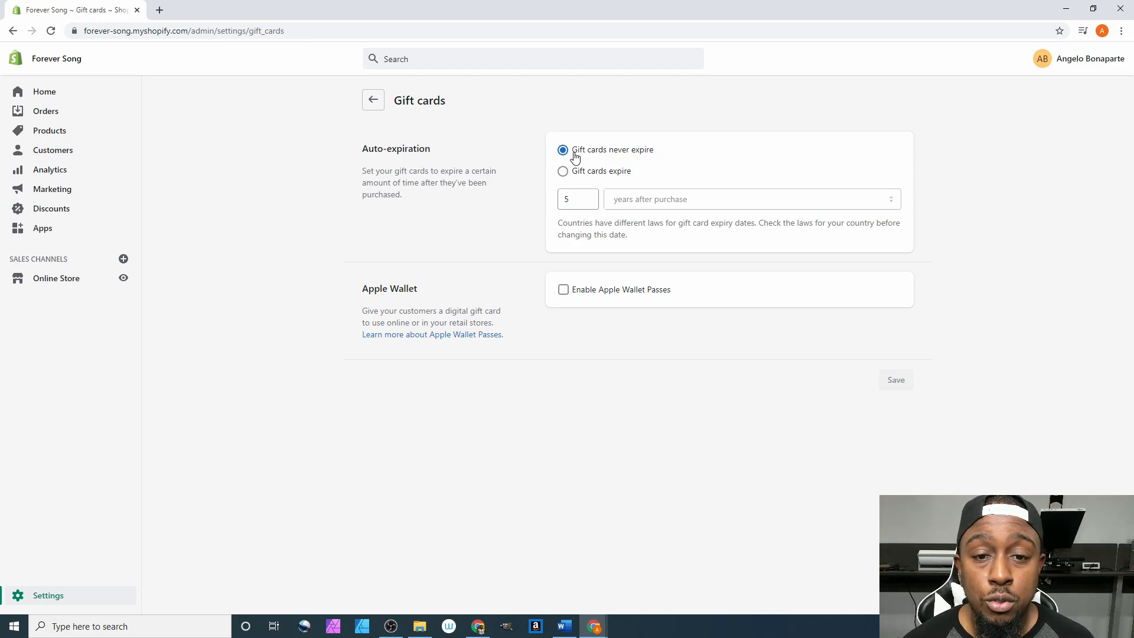
{"action": "mouse_move", "coordinate": [593, 181]}
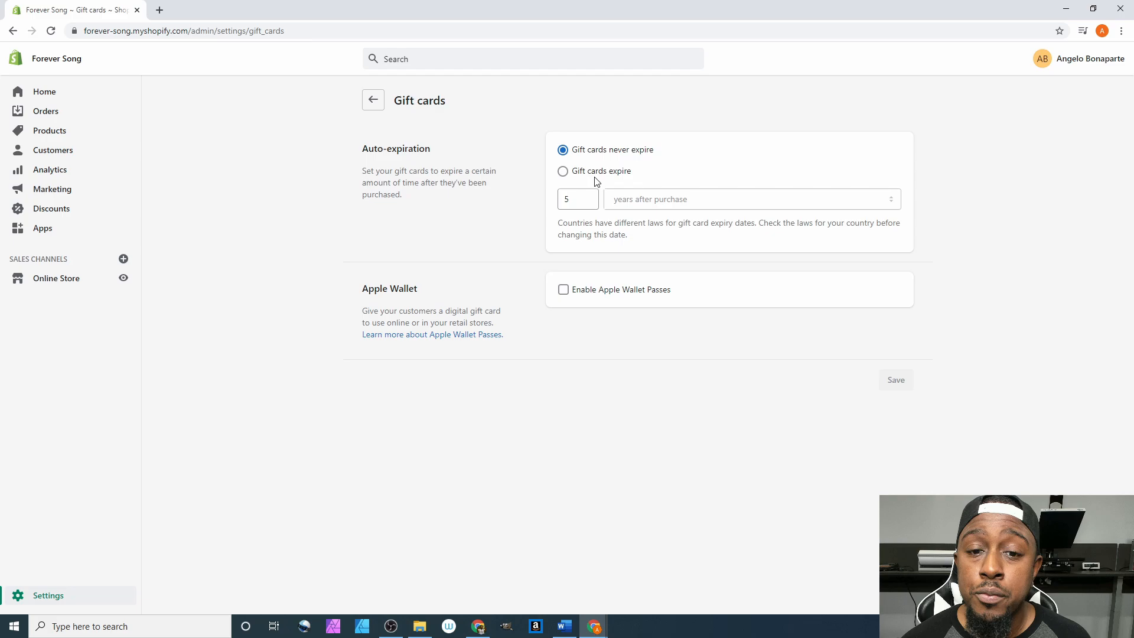
Make gift cards expire 6 months after purchase.
{"action": "left_click", "coordinate": [563, 172]}
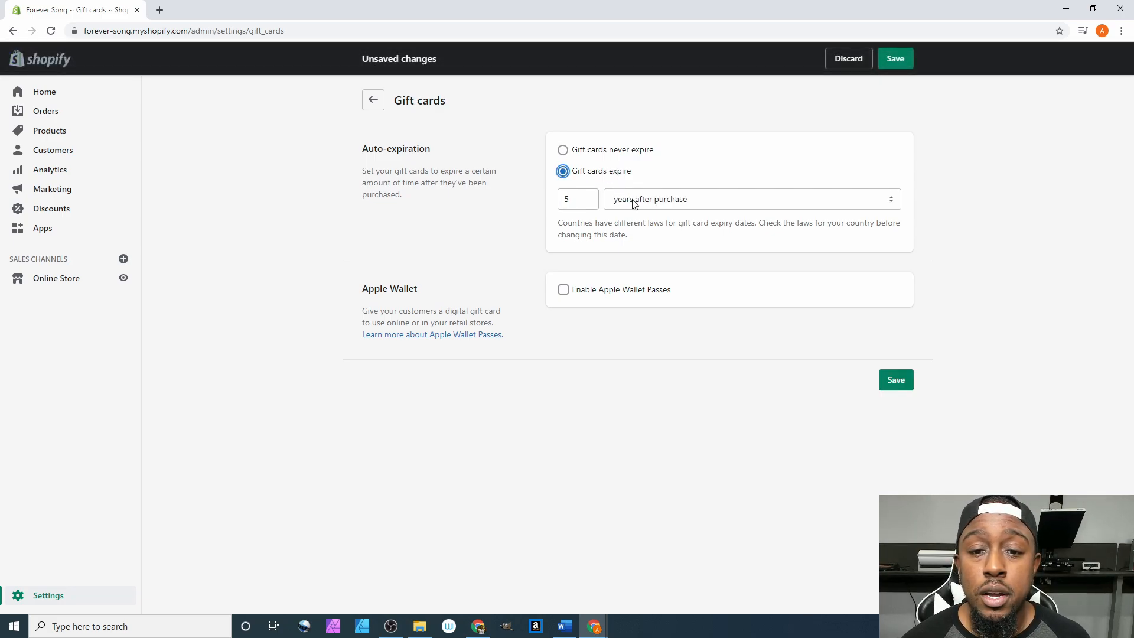
{"action": "left_click", "coordinate": [750, 199]}
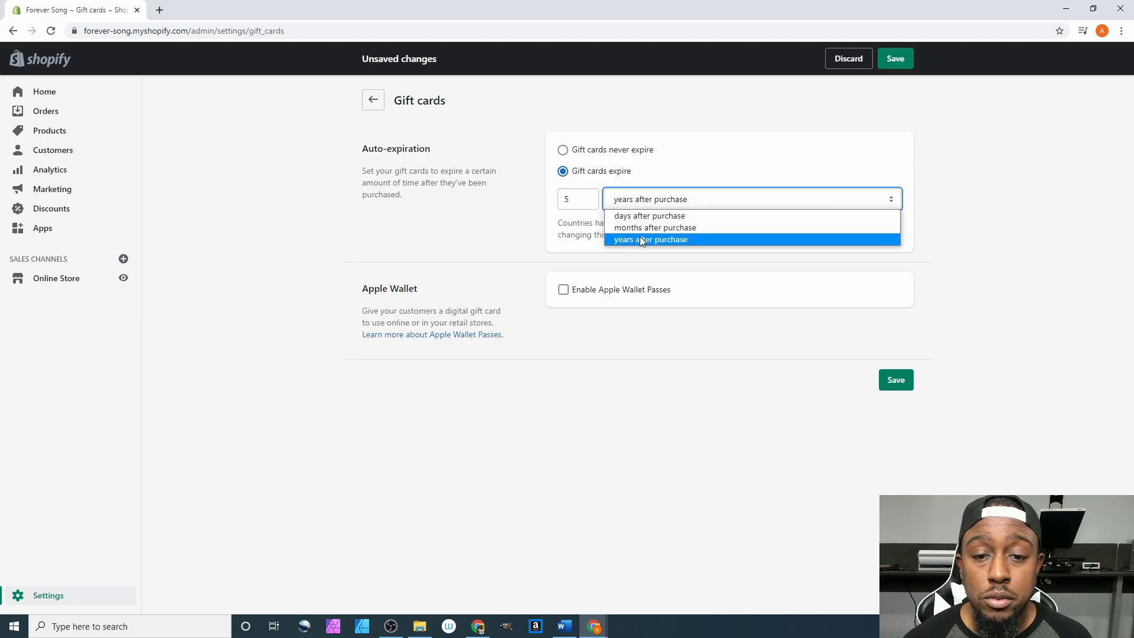
{"action": "mouse_move", "coordinate": [643, 215]}
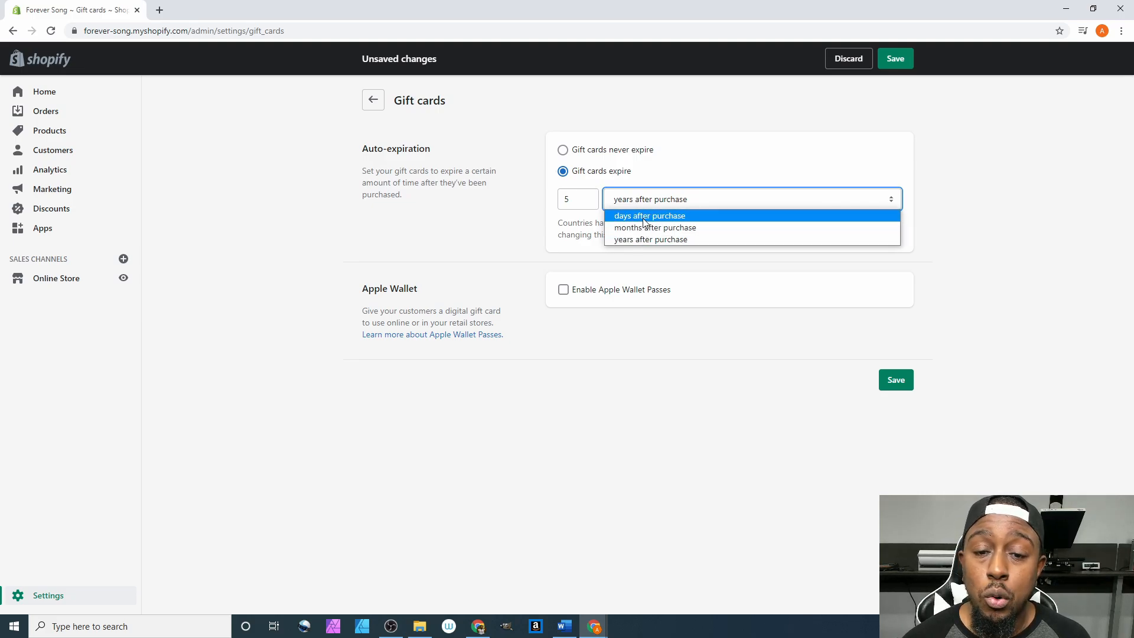
{"action": "mouse_move", "coordinate": [648, 227]}
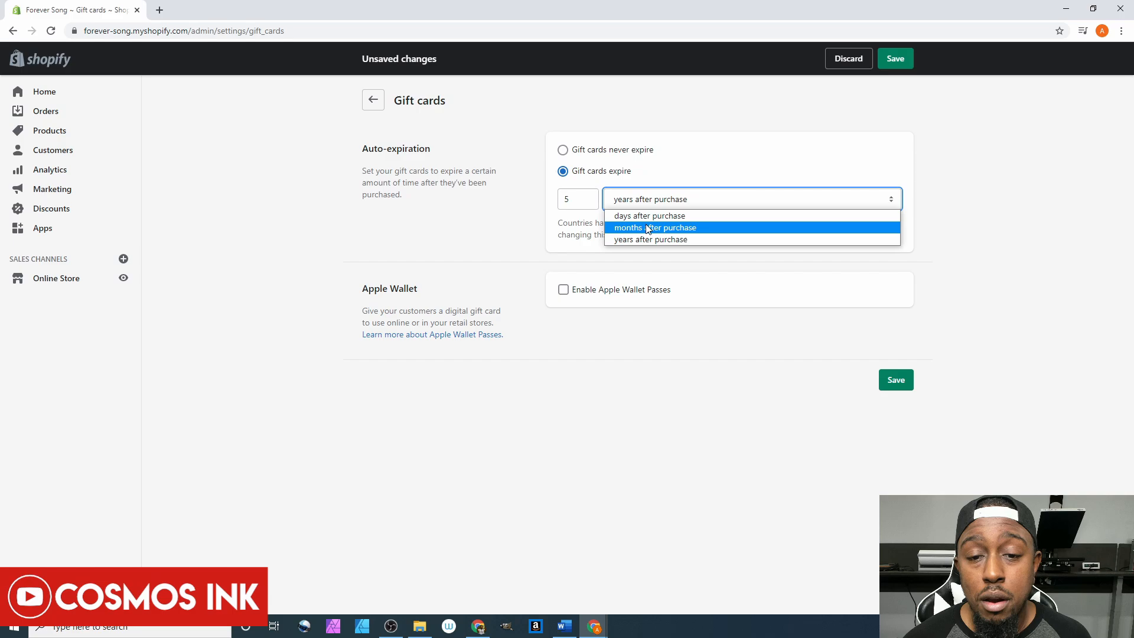
{"action": "left_click", "coordinate": [654, 227]}
{"action": "type", "text": "6"}
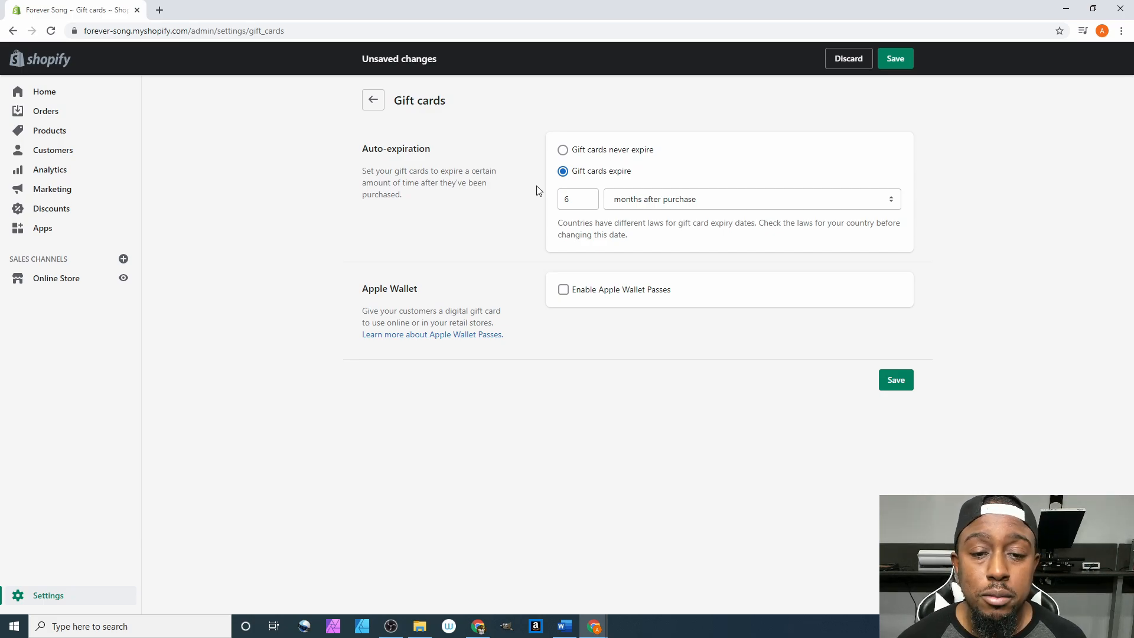
{"action": "mouse_move", "coordinate": [578, 222]}
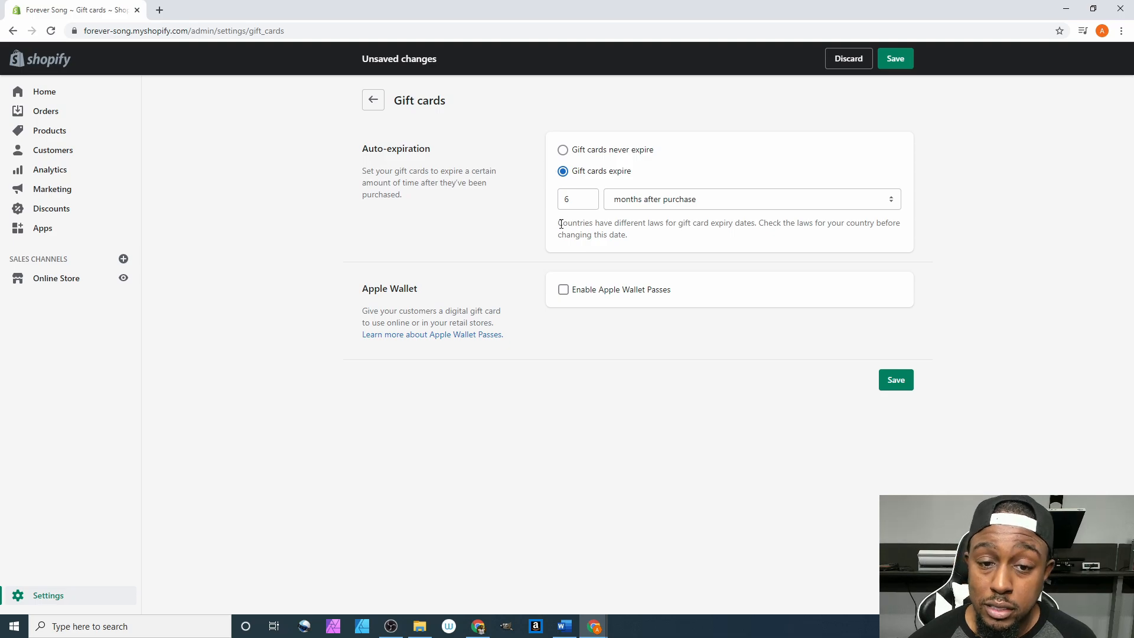
{"action": "mouse_move", "coordinate": [702, 234]}
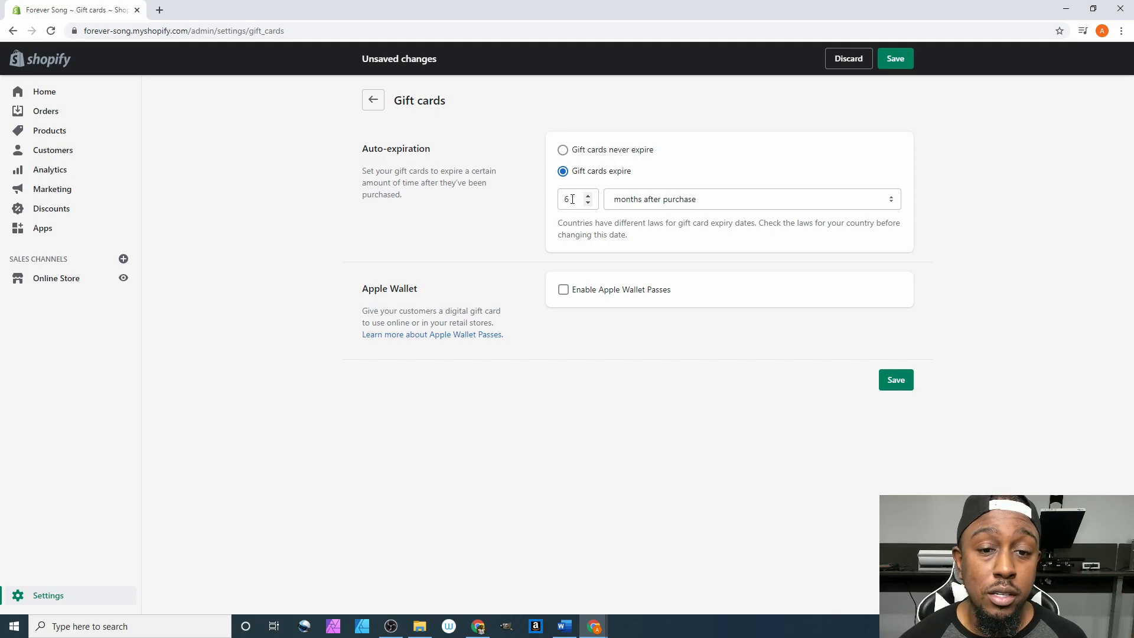
{"action": "mouse_move", "coordinate": [399, 286]}
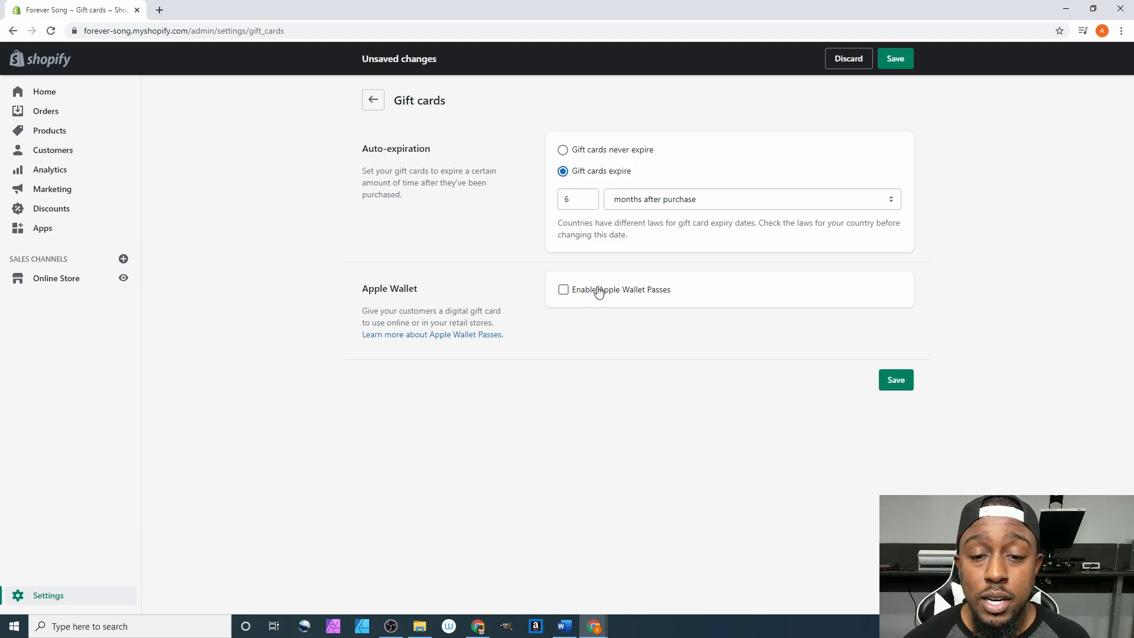
Enable Apple Wallet passes for gift cards.
{"action": "left_click", "coordinate": [563, 289]}
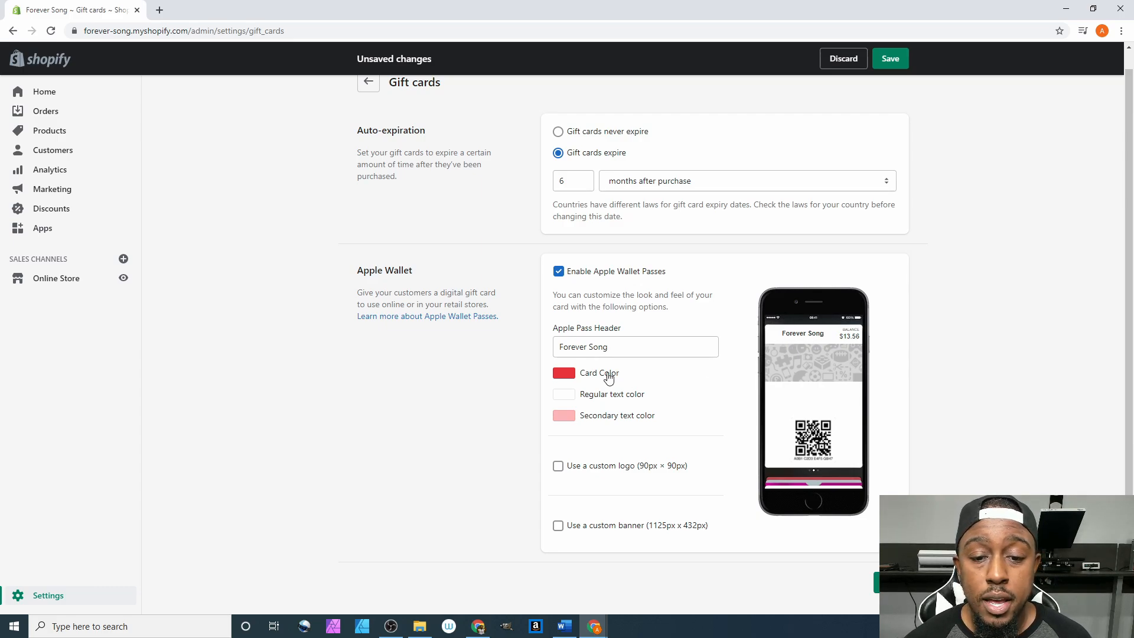
{"action": "mouse_move", "coordinate": [612, 428]}
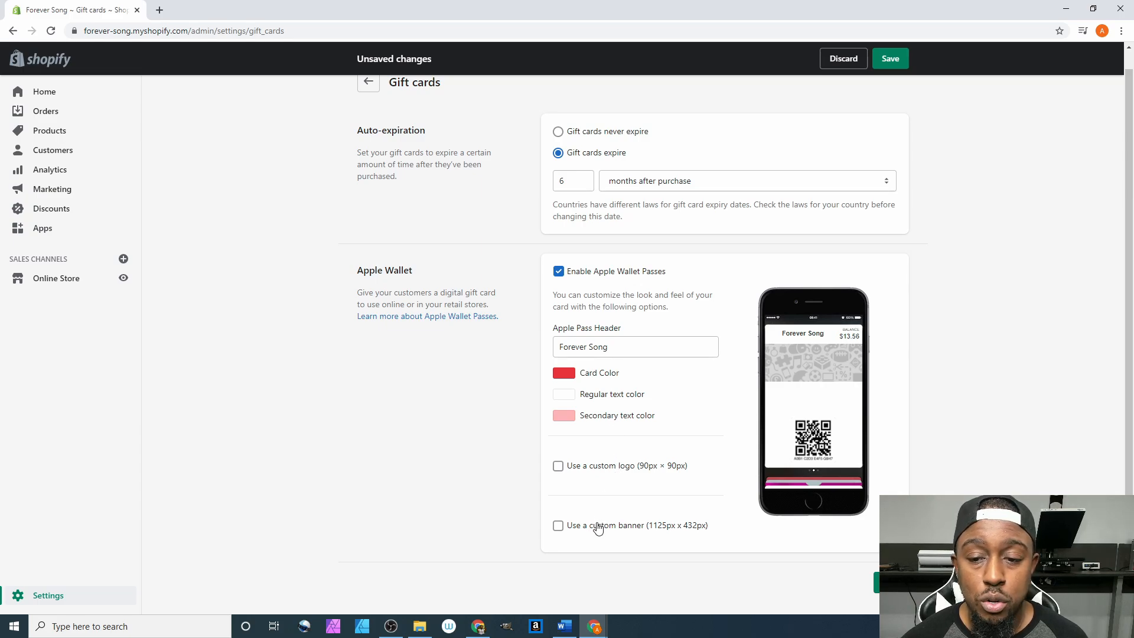
{"action": "mouse_move", "coordinate": [705, 294]}
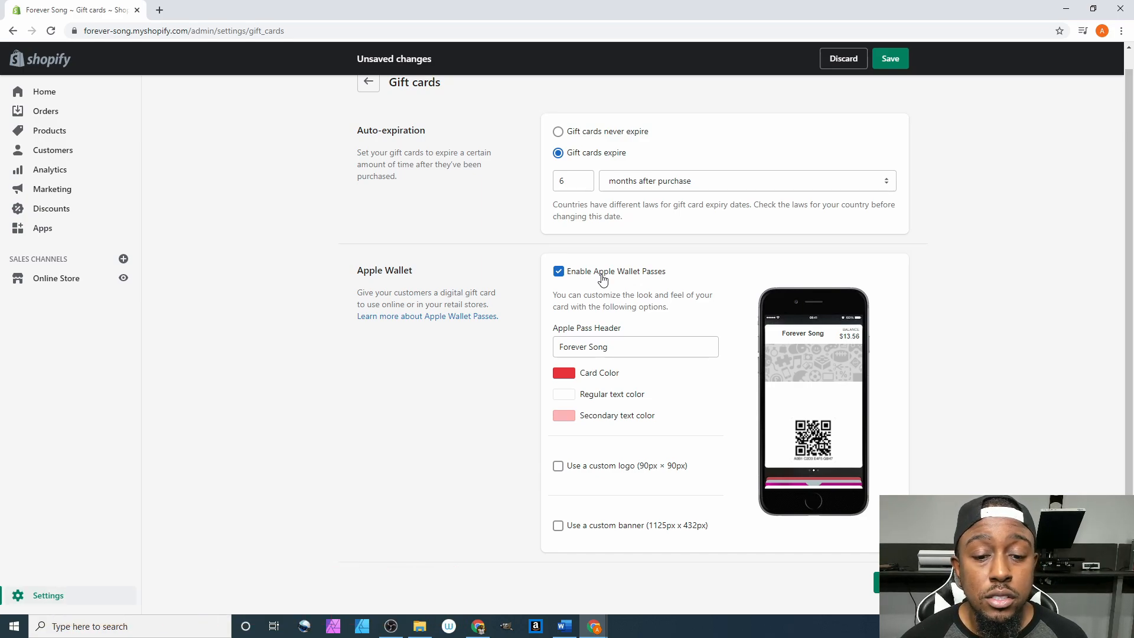
Disable Apple Wallet passes and reselect 'Gift cards expire' after toggling never-expire.
{"action": "left_click", "coordinate": [557, 271]}
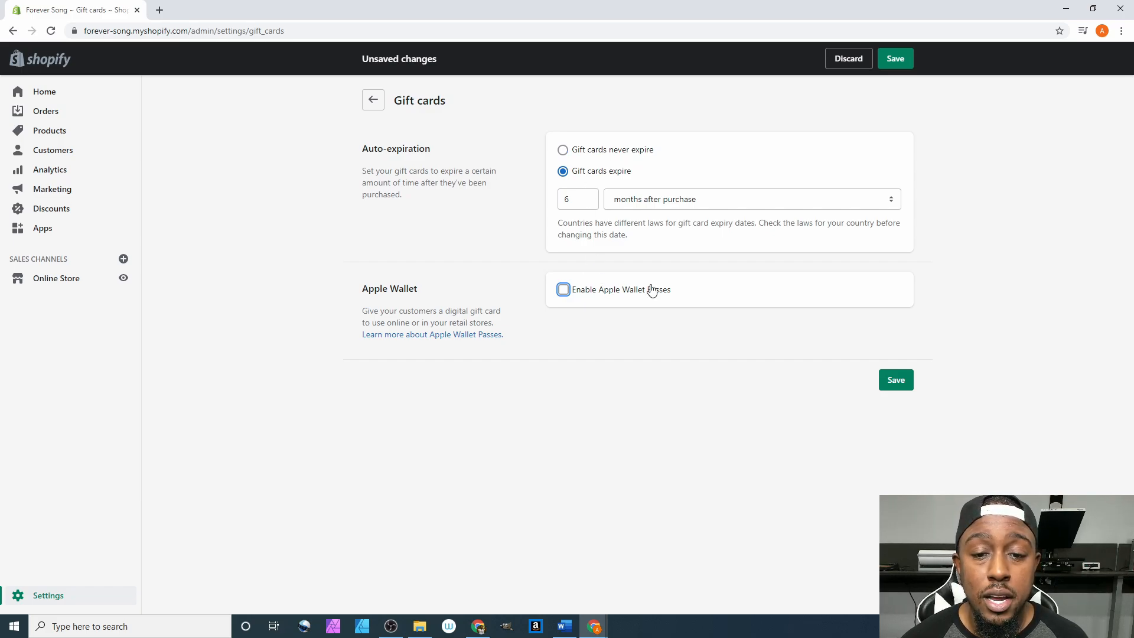
{"action": "mouse_move", "coordinate": [602, 158]}
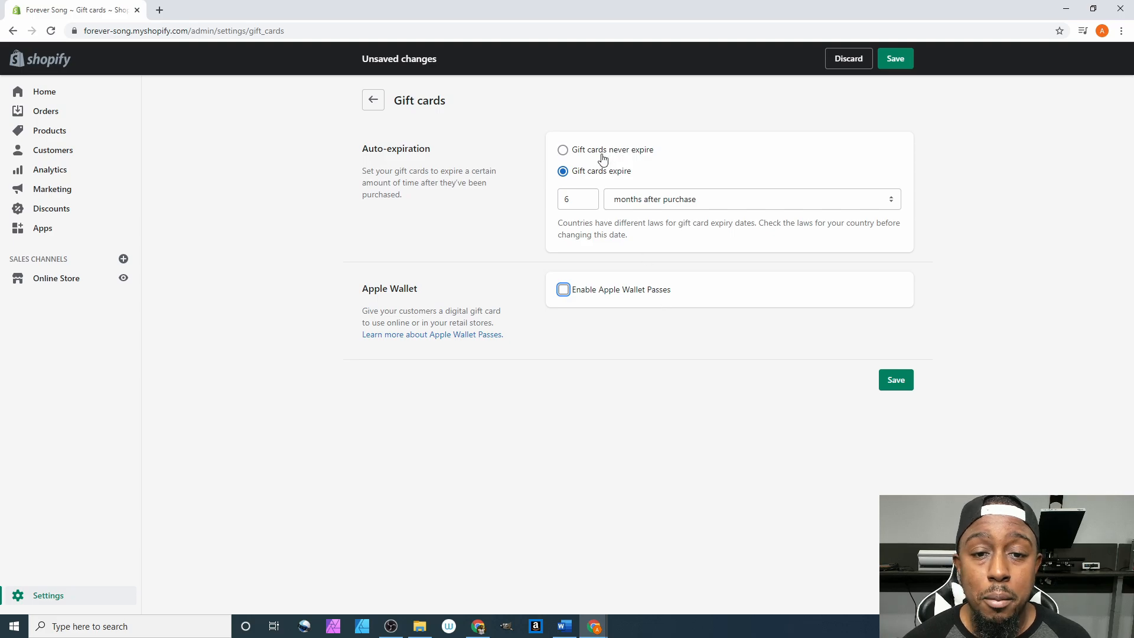
{"action": "left_click", "coordinate": [563, 150]}
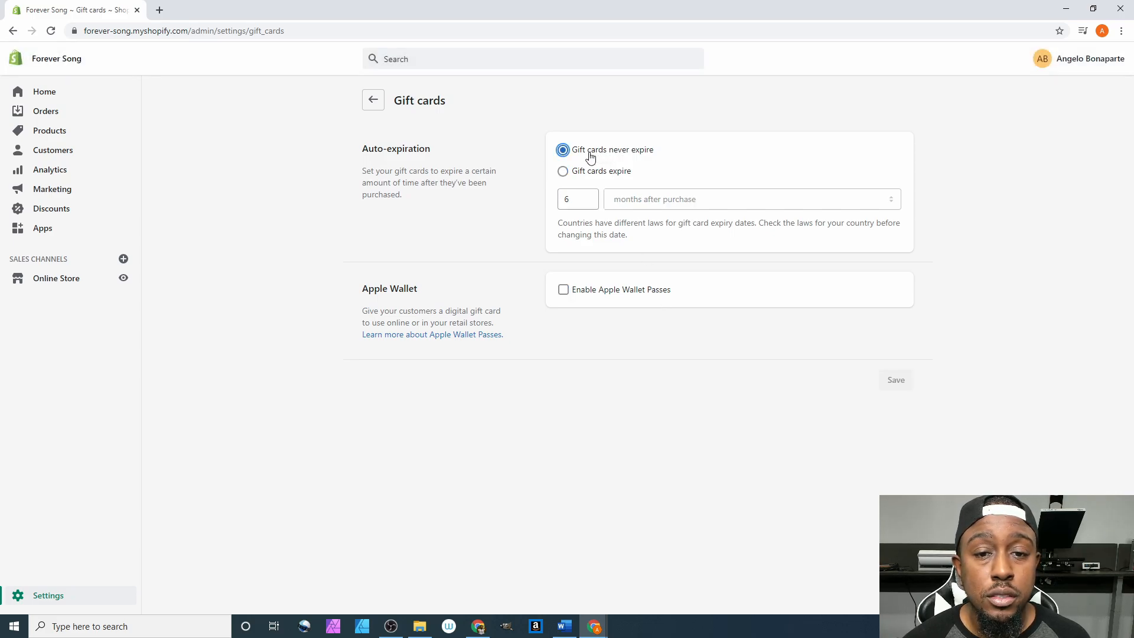
{"action": "left_click", "coordinate": [563, 171]}
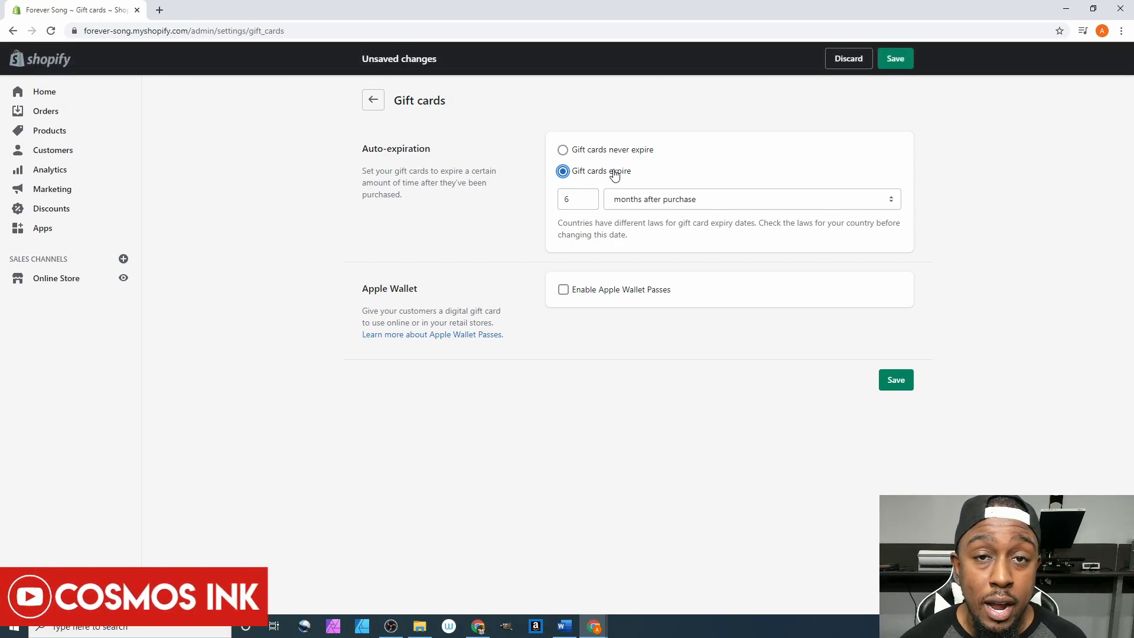
{"action": "mouse_move", "coordinate": [606, 177]}
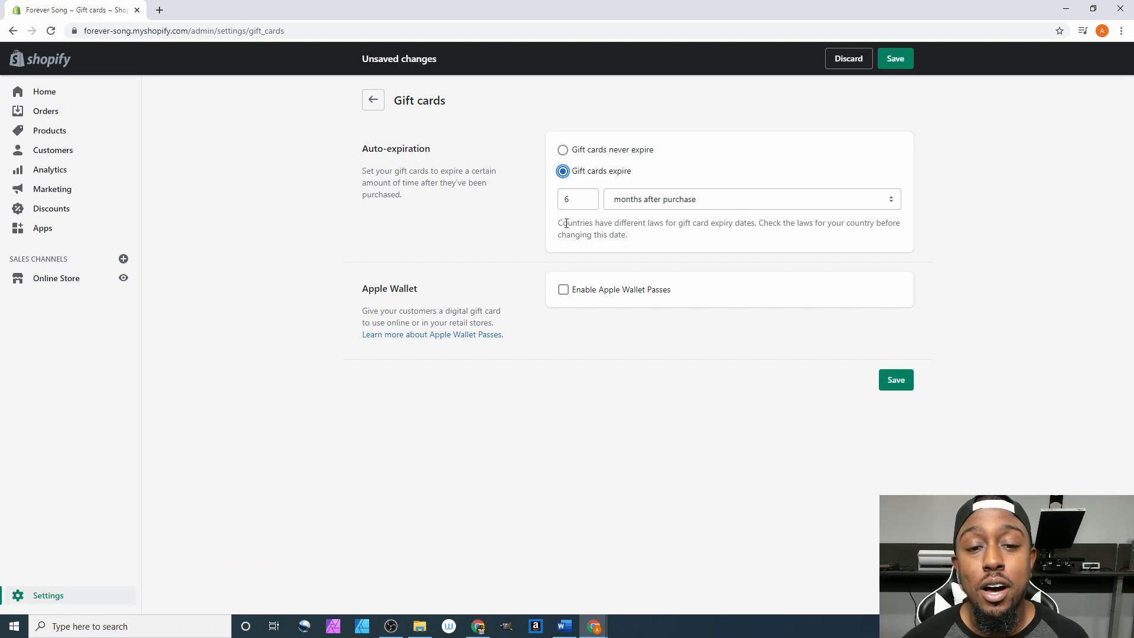
{"action": "mouse_move", "coordinate": [721, 223]}
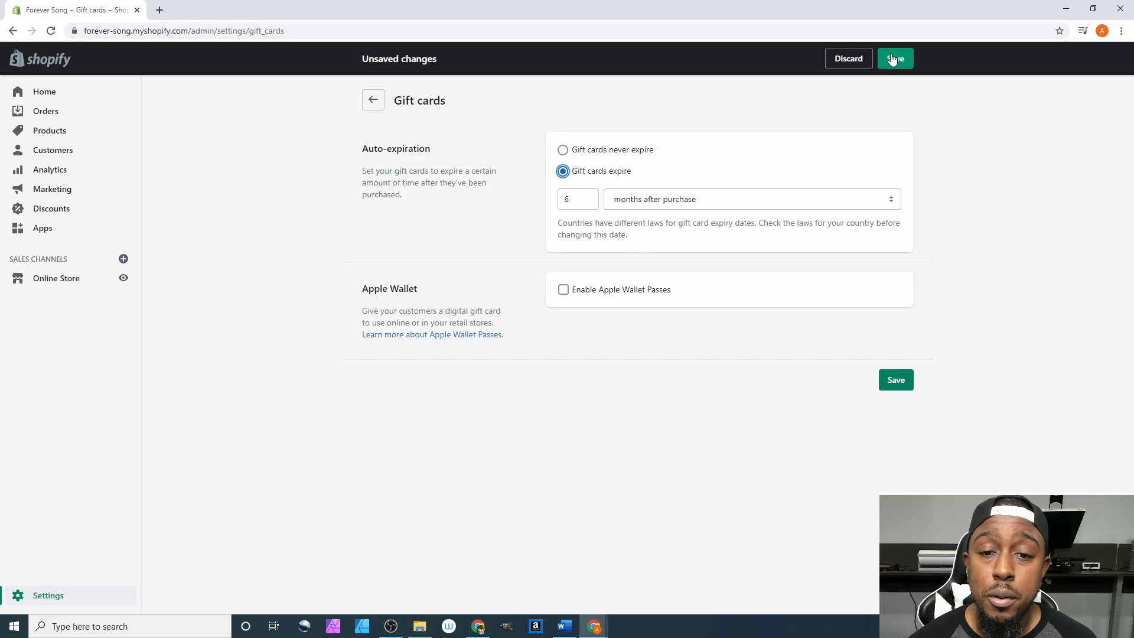
{"action": "mouse_move", "coordinate": [695, 179]}
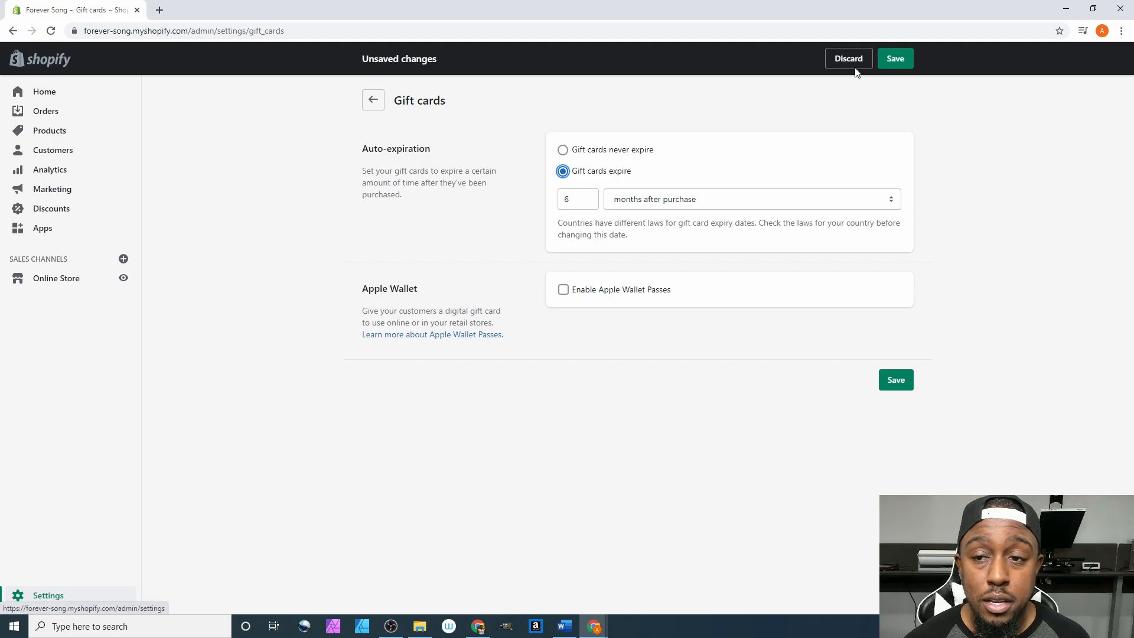
Save the gift card settings and return to the main Settings page.
{"action": "left_click", "coordinate": [895, 58]}
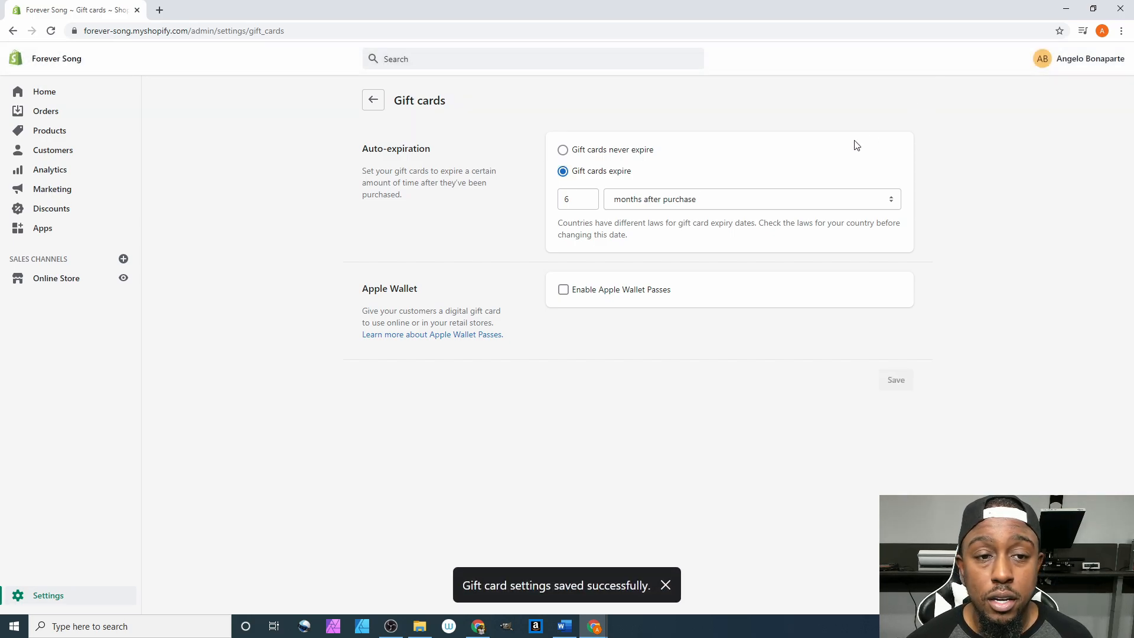
{"action": "left_click", "coordinate": [373, 100]}
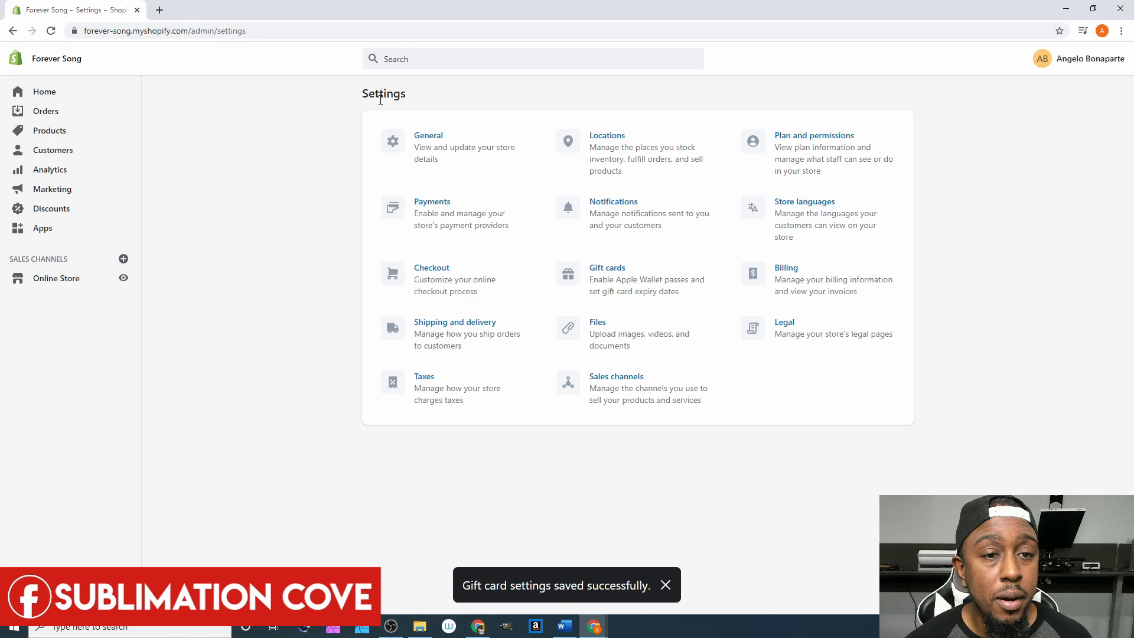
{"action": "mouse_move", "coordinate": [974, 234]}
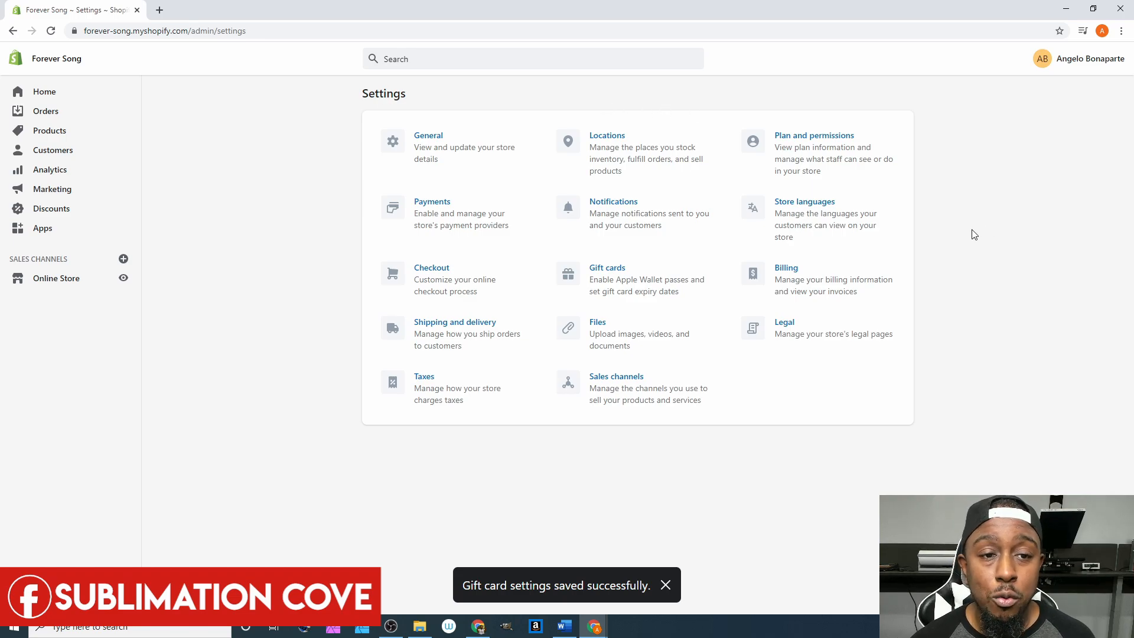